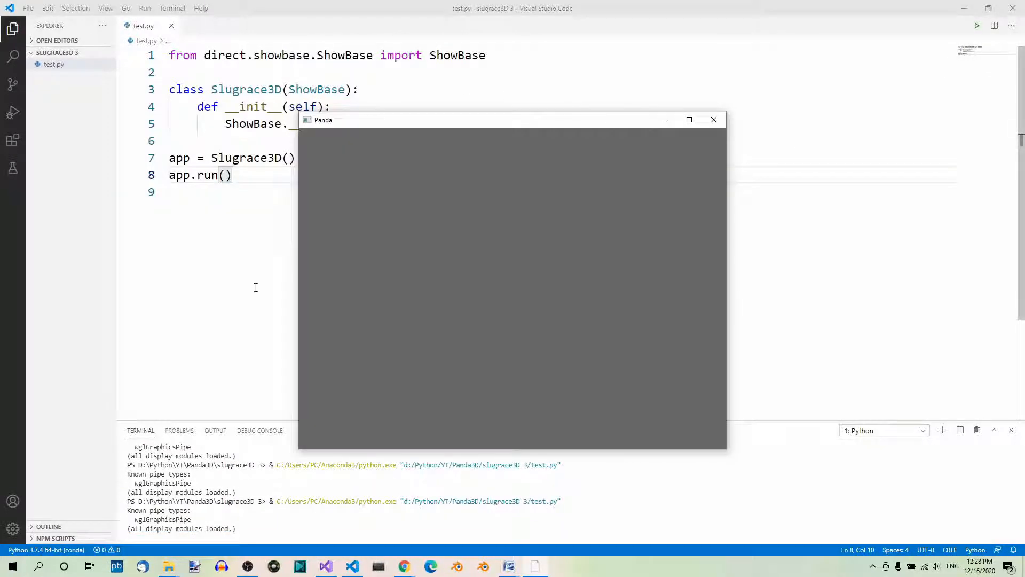
{"action": "mouse_move", "coordinate": [313, 522]}
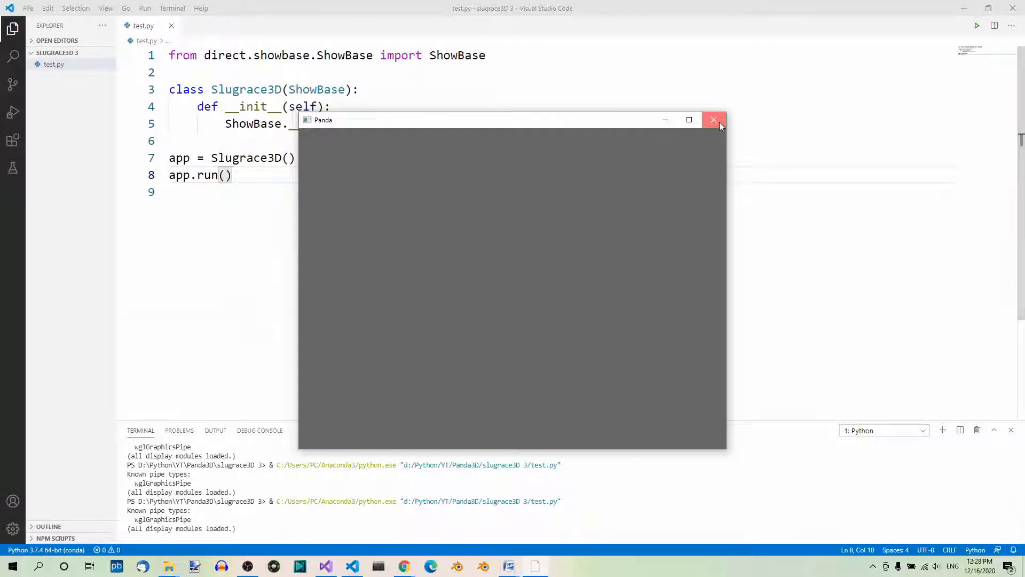
Close the grey Panda window left open by the test.py run
{"action": "left_click", "coordinate": [714, 119]}
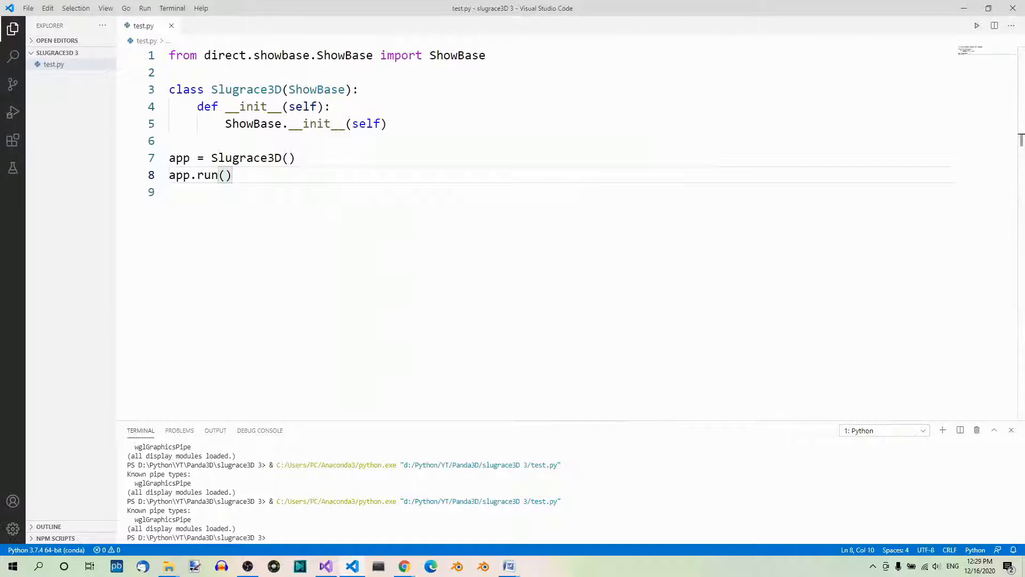
{"action": "mouse_move", "coordinate": [842, 110]}
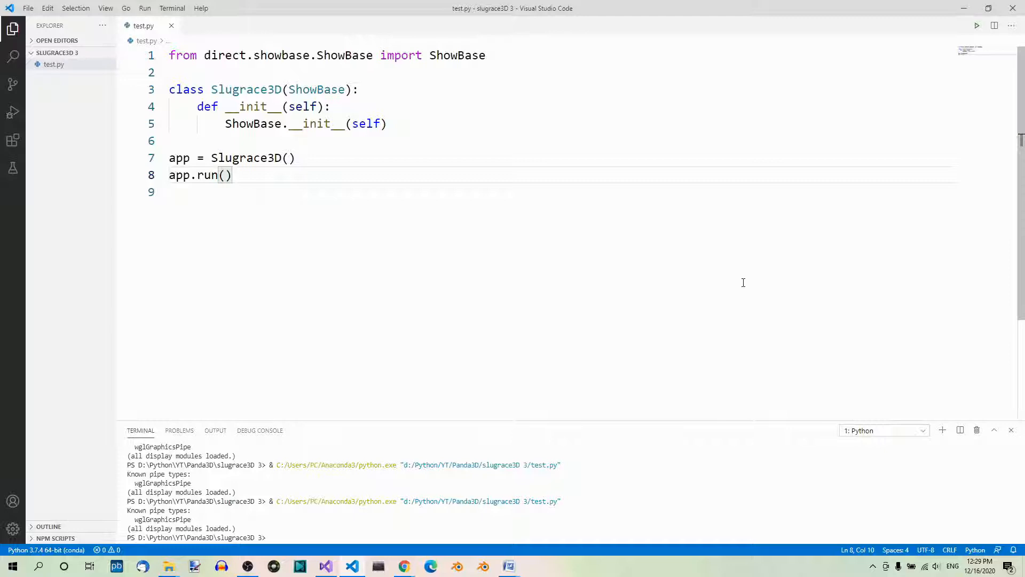
{"action": "mouse_move", "coordinate": [690, 274]}
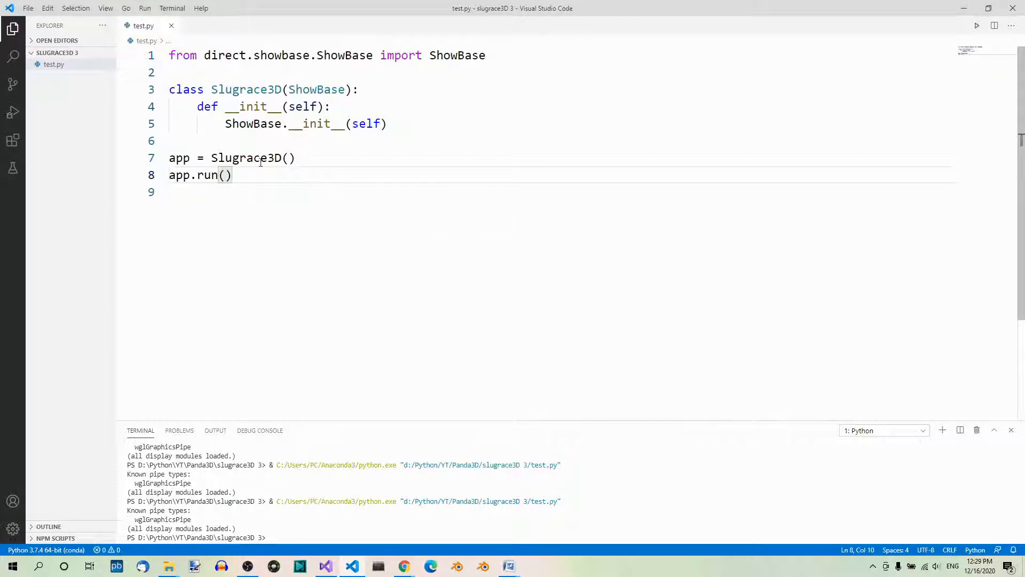
Run test.py with Run Without Debugging, then close its grey Panda window
{"action": "left_click", "coordinate": [145, 8]}
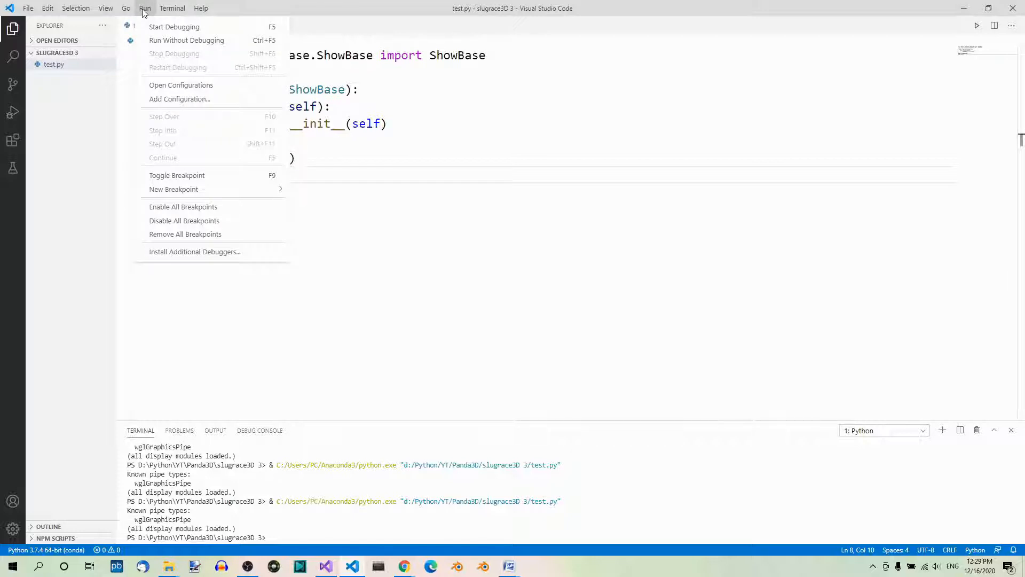
{"action": "mouse_move", "coordinate": [186, 40]}
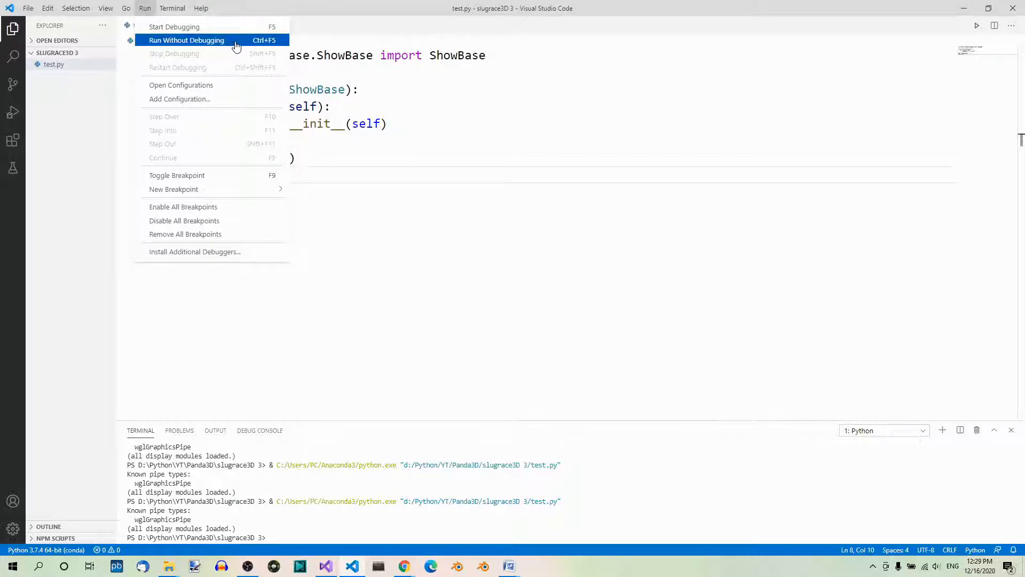
{"action": "left_click", "coordinate": [187, 40]}
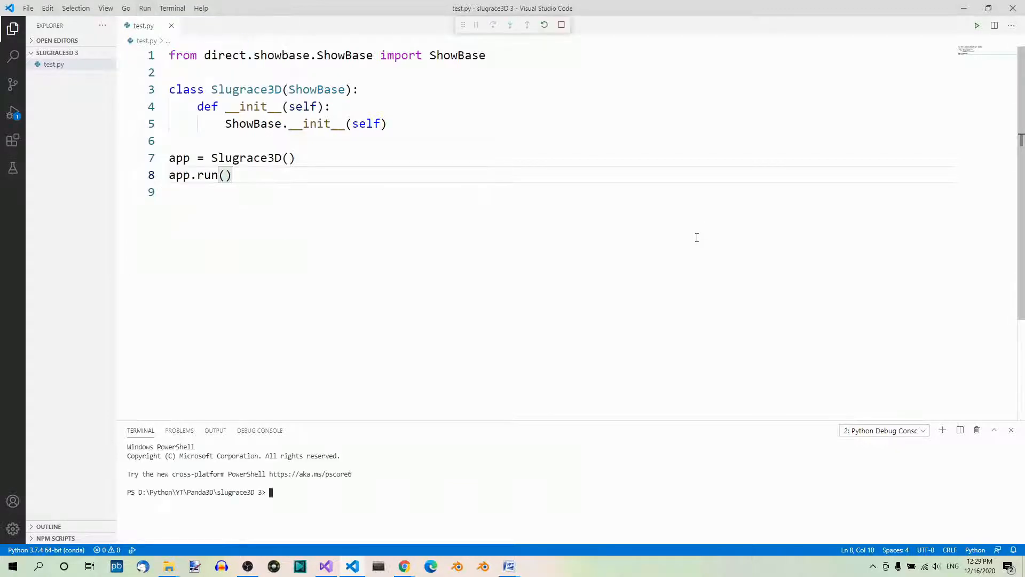
{"action": "left_click", "coordinate": [975, 25]}
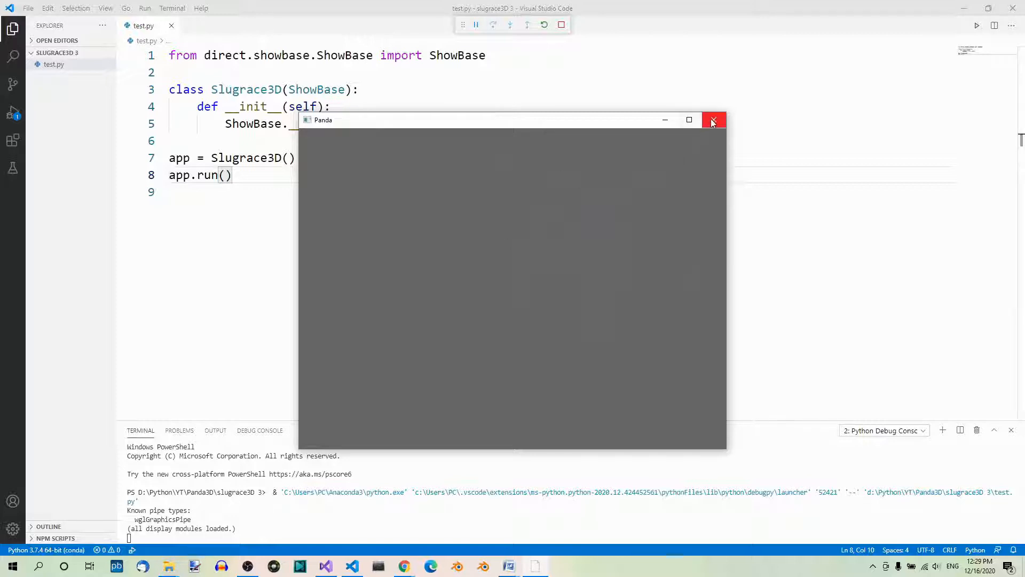
{"action": "left_click", "coordinate": [713, 122]}
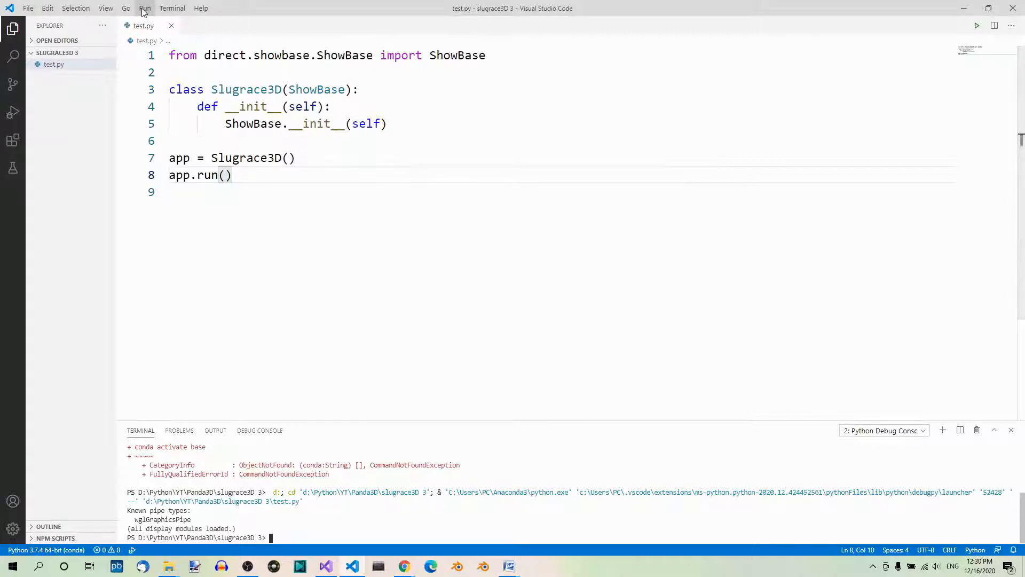
Start a debug session for test.py from the Run menu
{"action": "left_click", "coordinate": [144, 8]}
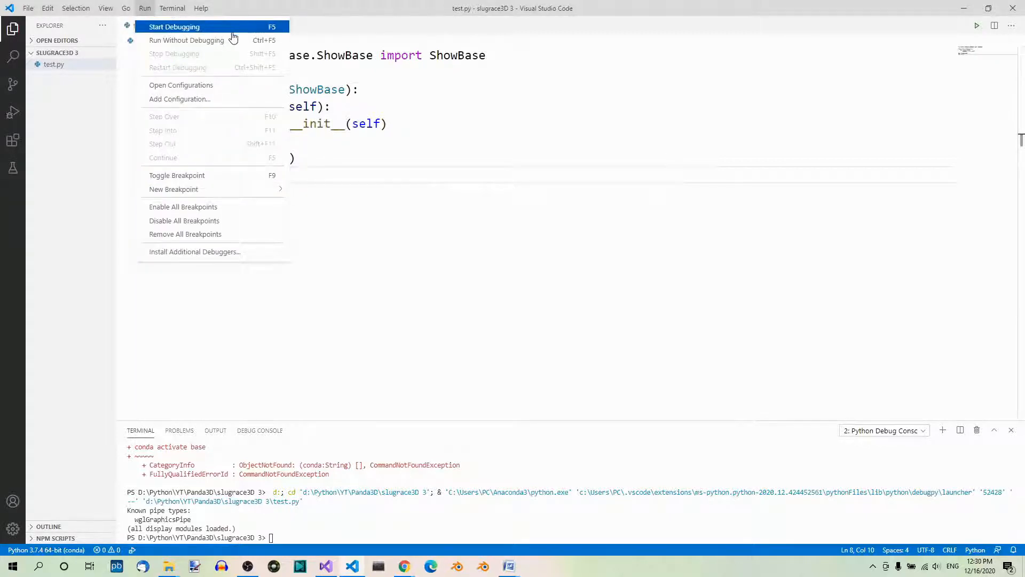
{"action": "left_click", "coordinate": [174, 27]}
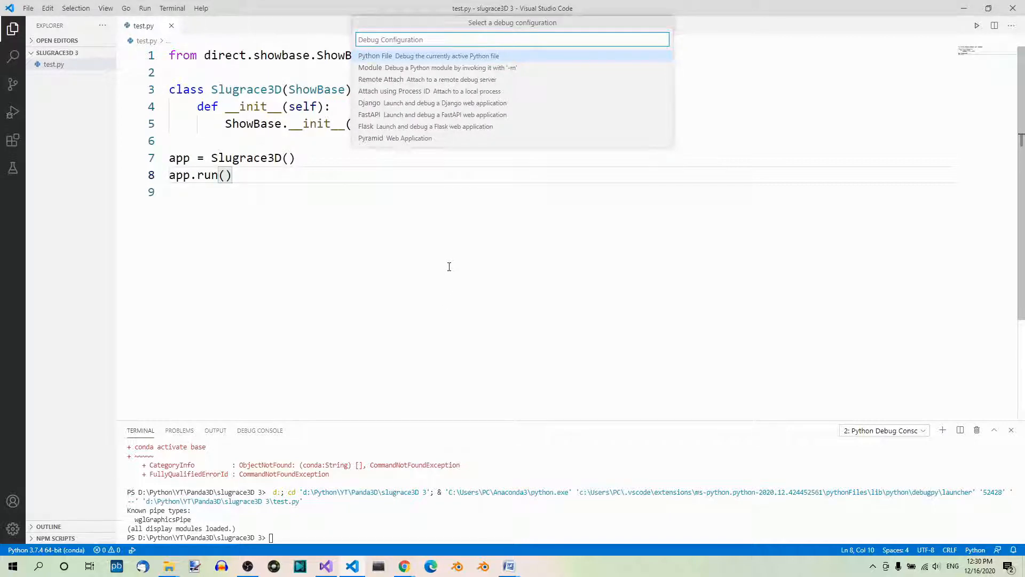
{"action": "mouse_move", "coordinate": [399, 67]}
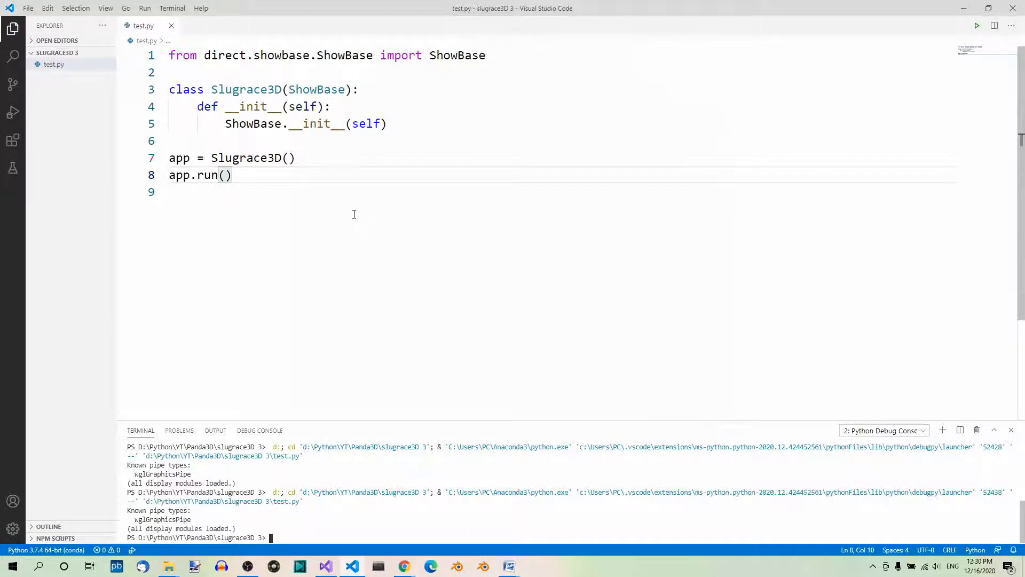
{"action": "mouse_move", "coordinate": [356, 218]}
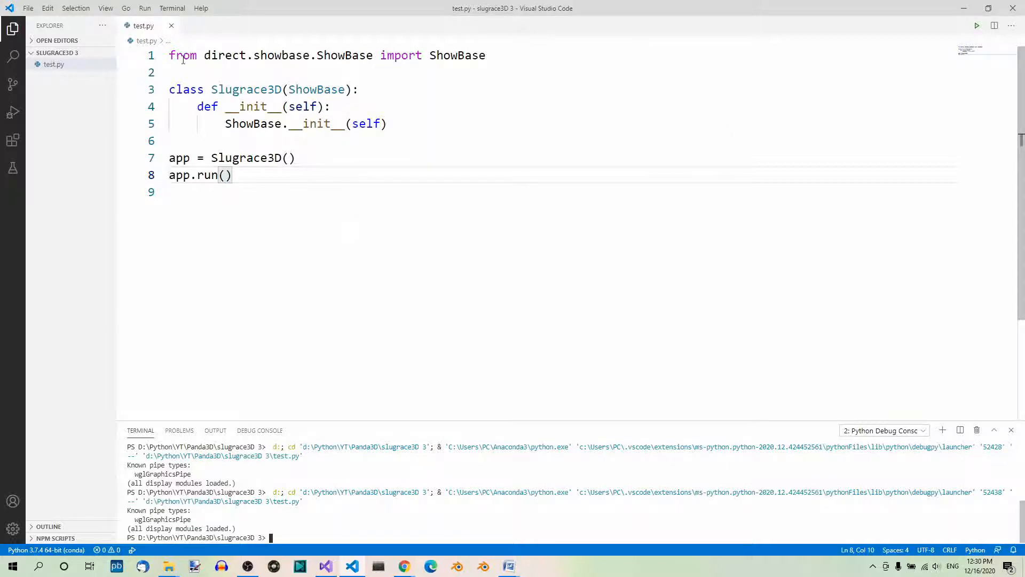
Debug test.py with the 'Python File' configuration, then close the Panda window
{"action": "left_click", "coordinate": [145, 8]}
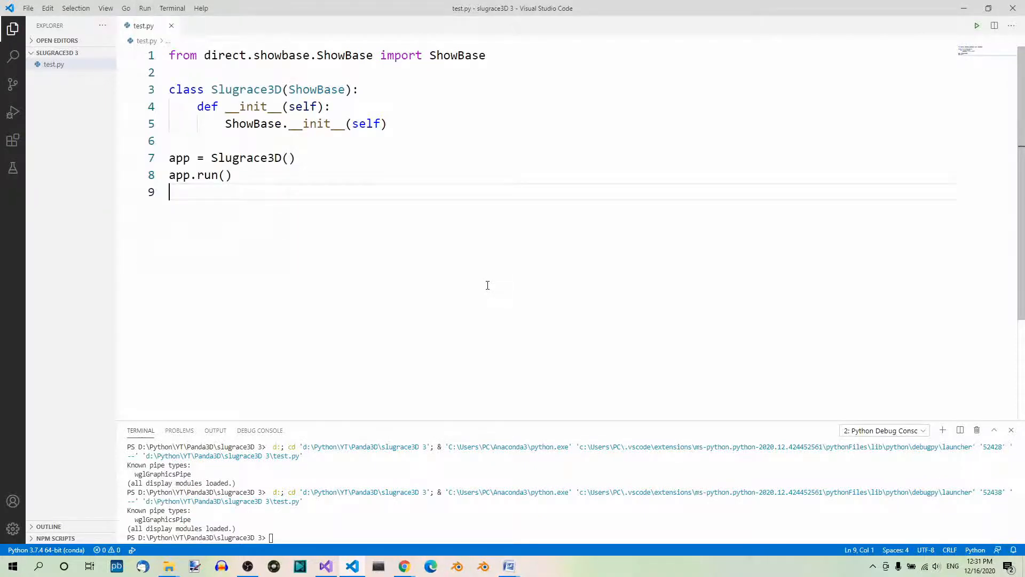
{"action": "mouse_move", "coordinate": [431, 235]}
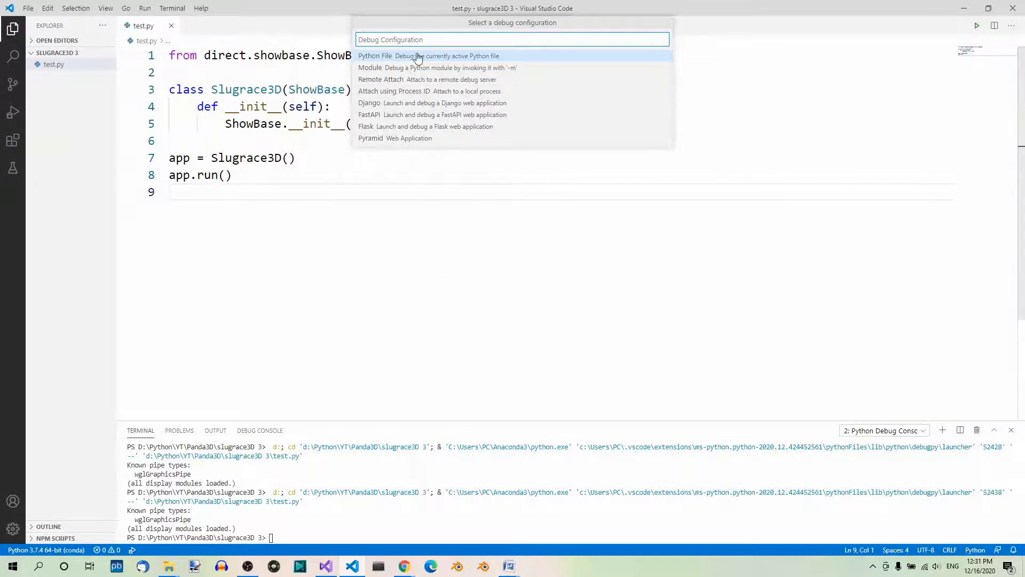
{"action": "mouse_move", "coordinate": [456, 56]}
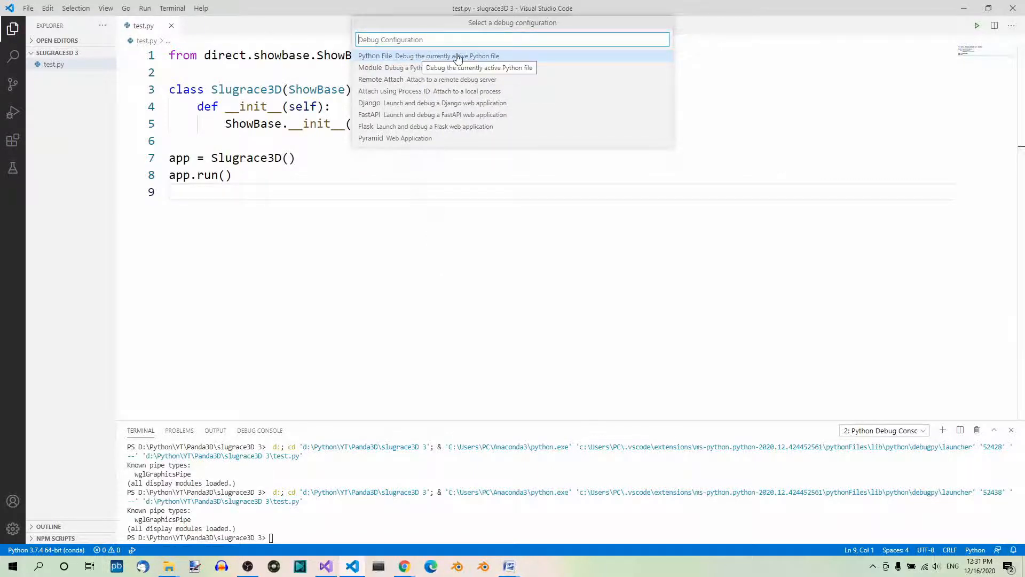
{"action": "left_click", "coordinate": [375, 55]}
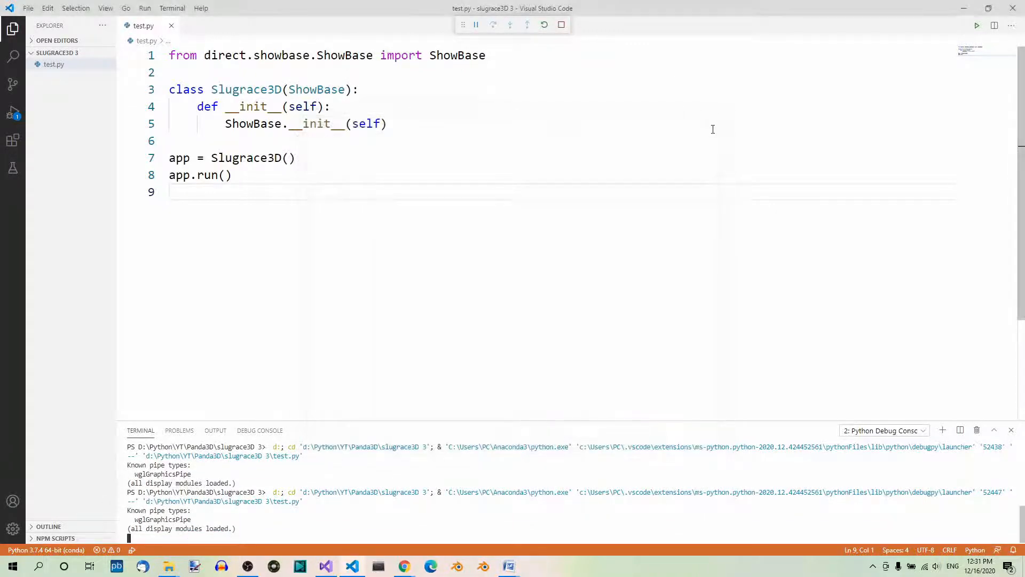
{"action": "left_click", "coordinate": [560, 25]}
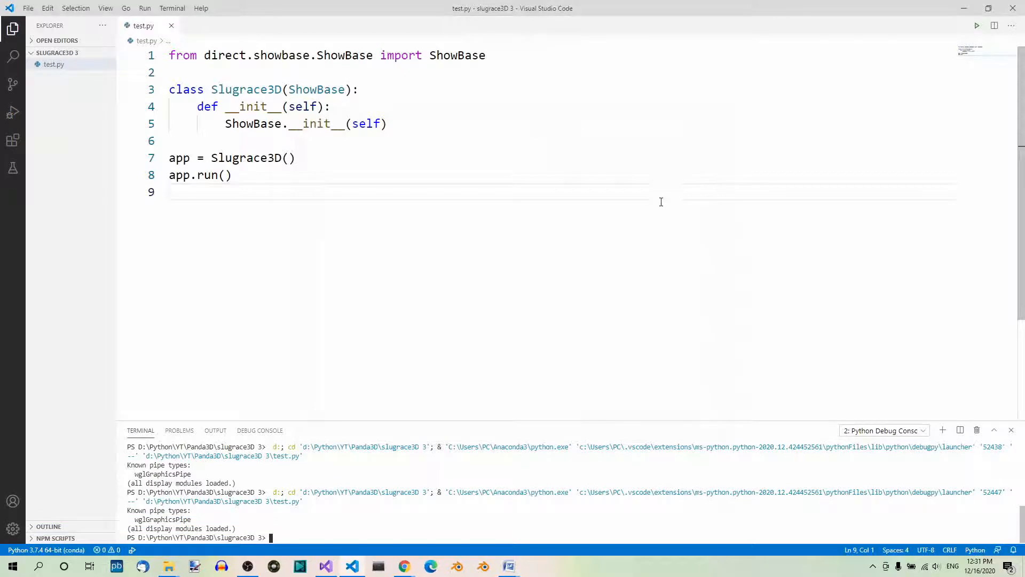
{"action": "mouse_move", "coordinate": [453, 200]}
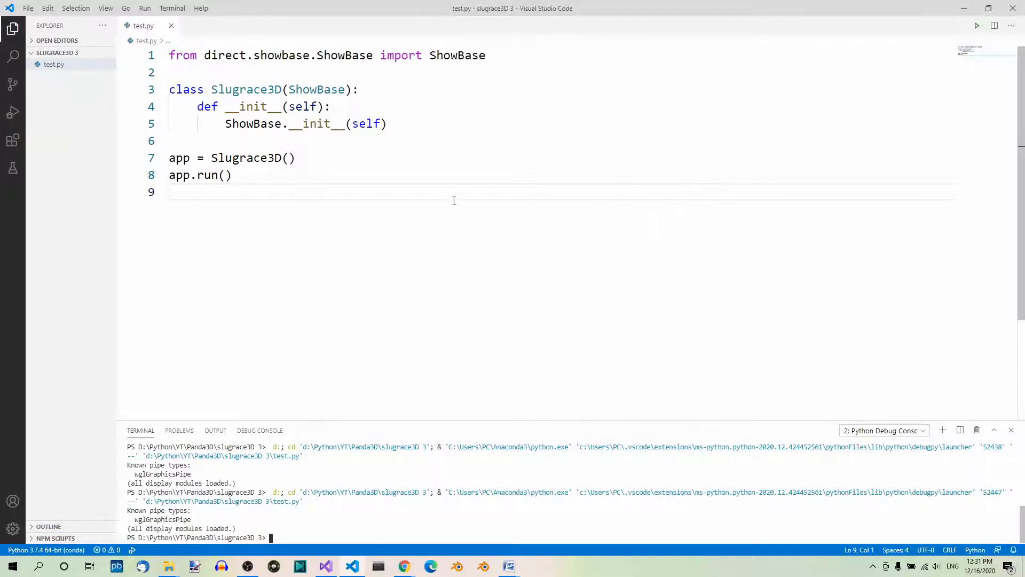
{"action": "mouse_move", "coordinate": [348, 213]}
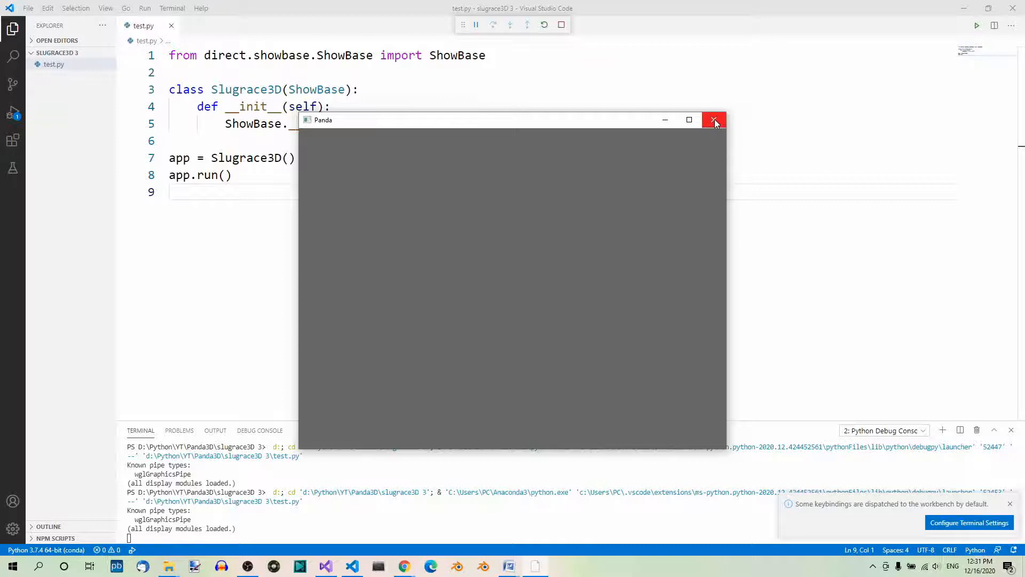
Close the grey Panda window from this debug launch of test.py
{"action": "left_click", "coordinate": [714, 120]}
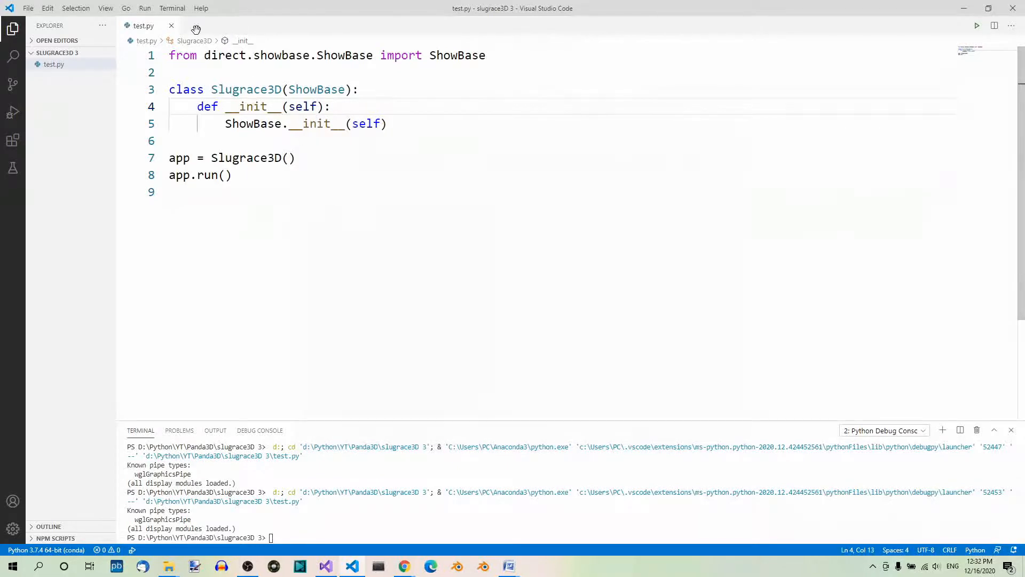
Run test.py via the editor's 'Run Python File in Terminal', then close the Panda window
{"action": "right_click", "coordinate": [281, 123]}
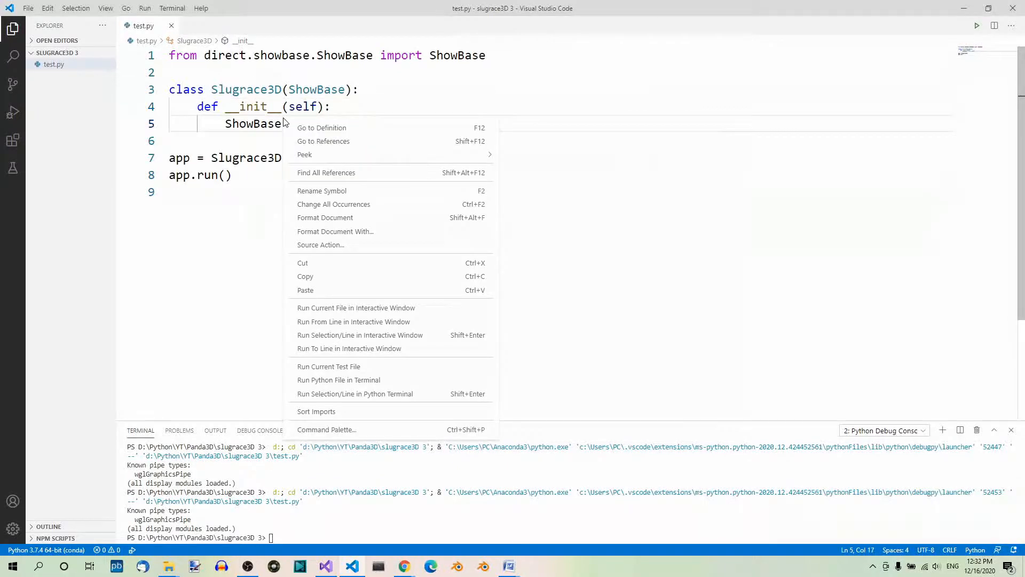
{"action": "mouse_move", "coordinate": [405, 380]}
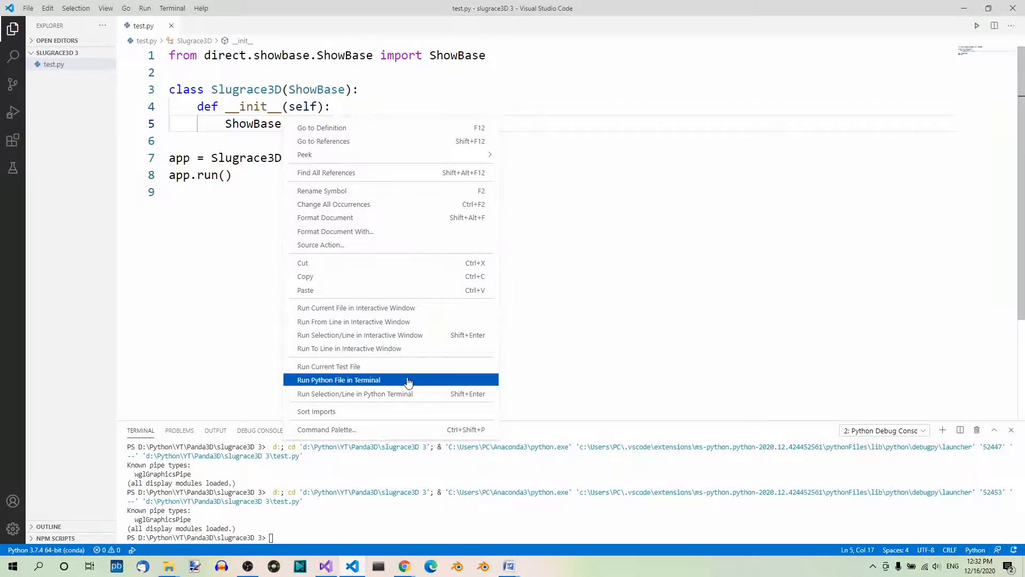
{"action": "left_click", "coordinate": [338, 380]}
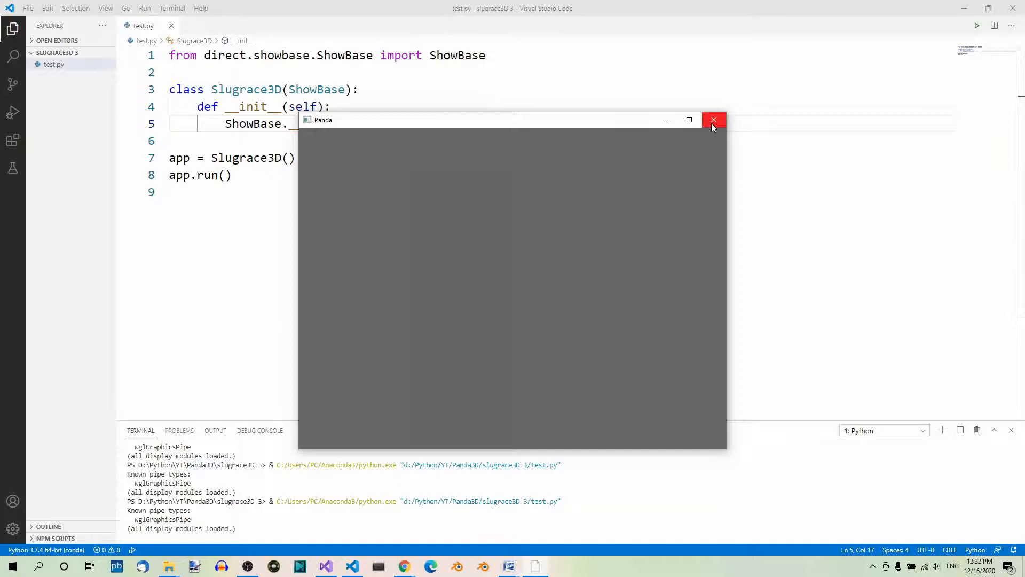
{"action": "left_click", "coordinate": [714, 120]}
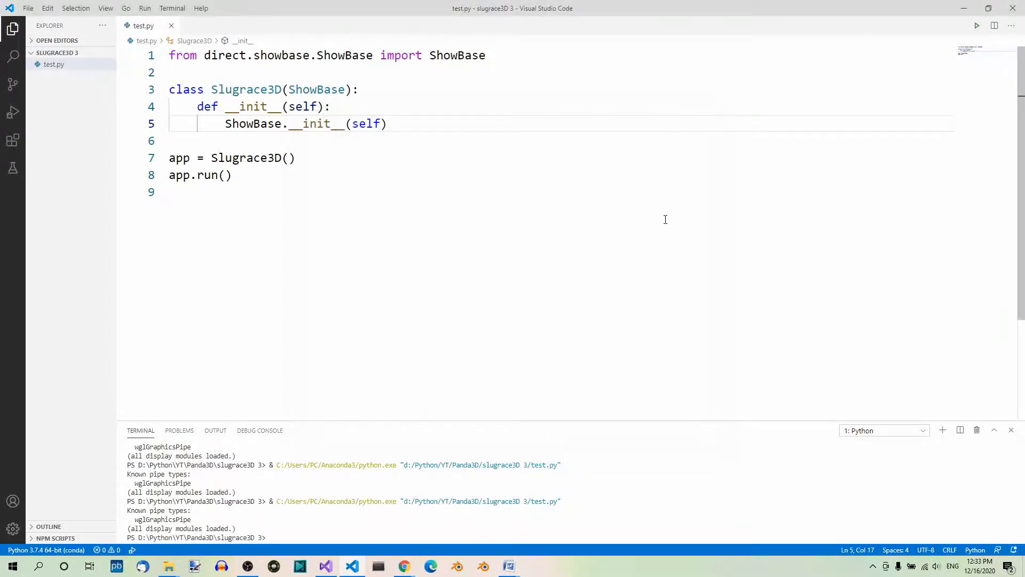